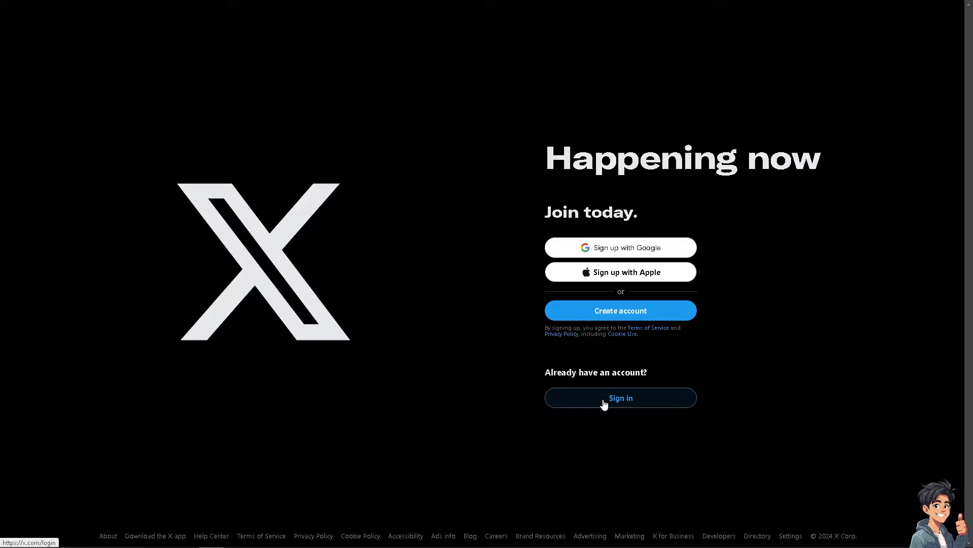
Open the X sign-in form via 'Already have an account? Sign in'
left_click(620, 397)
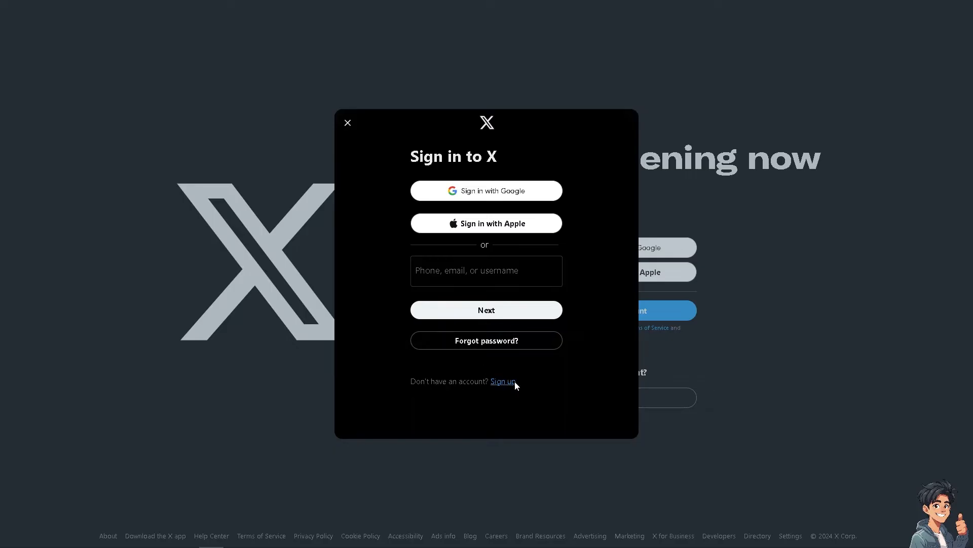
Switch the dialog to the 'Join X today' sign-up options
left_click(503, 380)
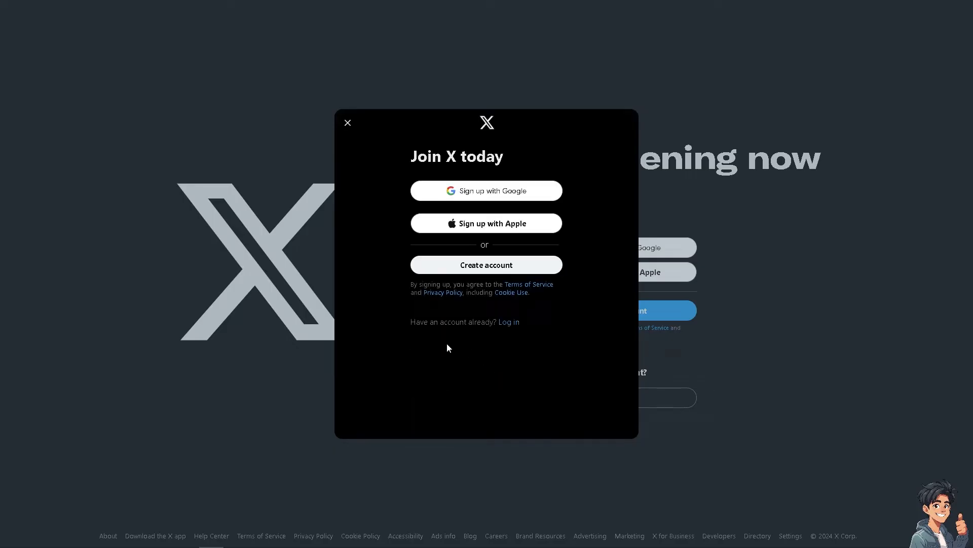
mouse_move(448, 337)
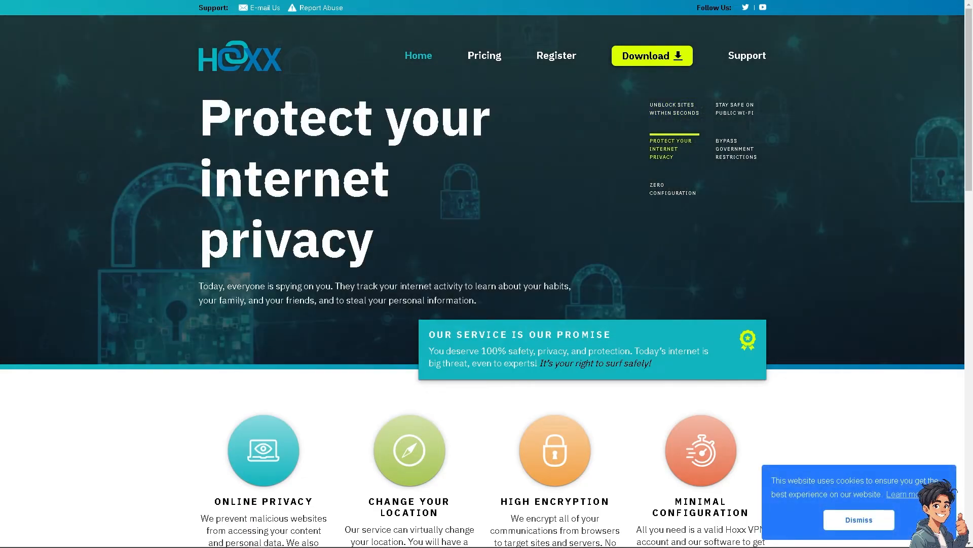
Browse the Hoxx banner highlights: Zero configuration and Stay safe on public Wi-Fi
left_click(673, 189)
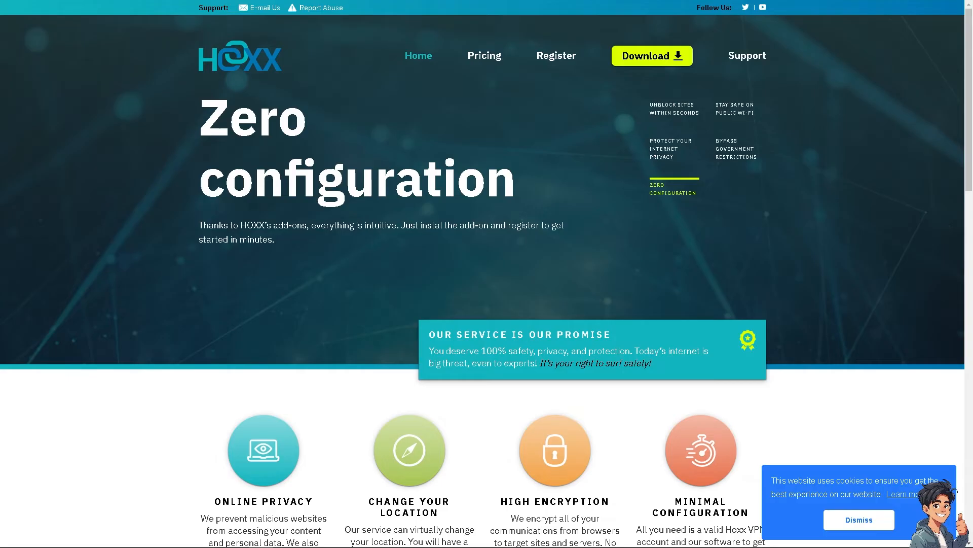
left_click(734, 108)
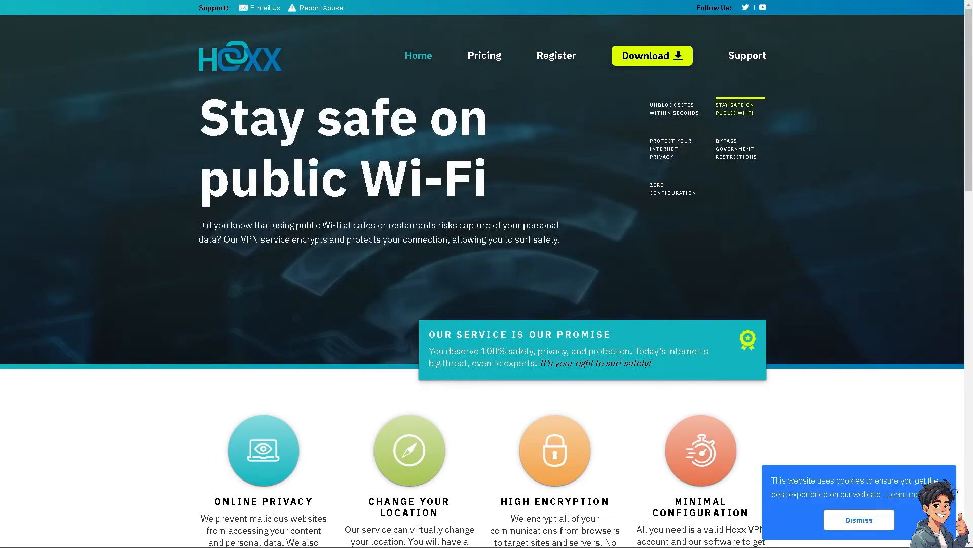
left_click(735, 148)
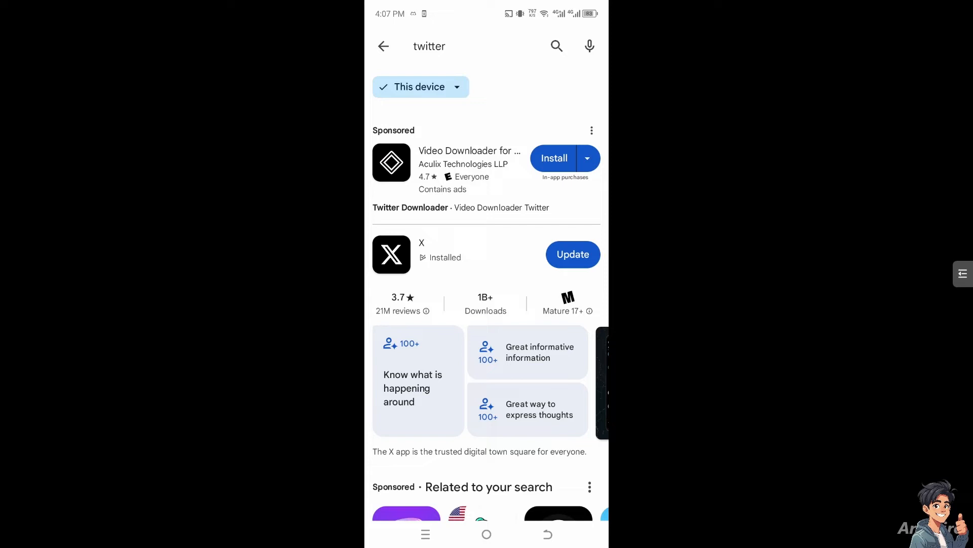
Tap Update on the installed X app in the 'twitter' results
left_click(572, 254)
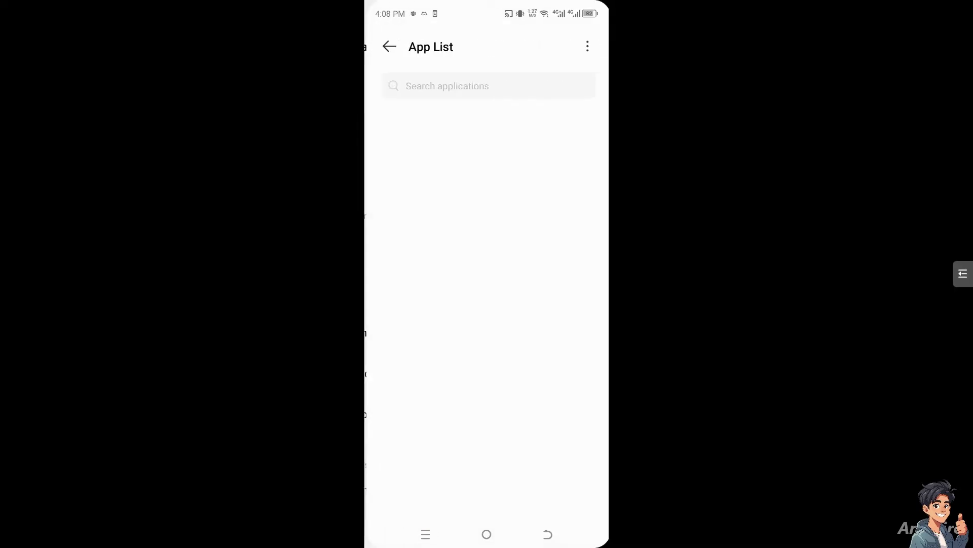
Search the App List for 'twitt', open X, and clear its storage
left_click(487, 86)
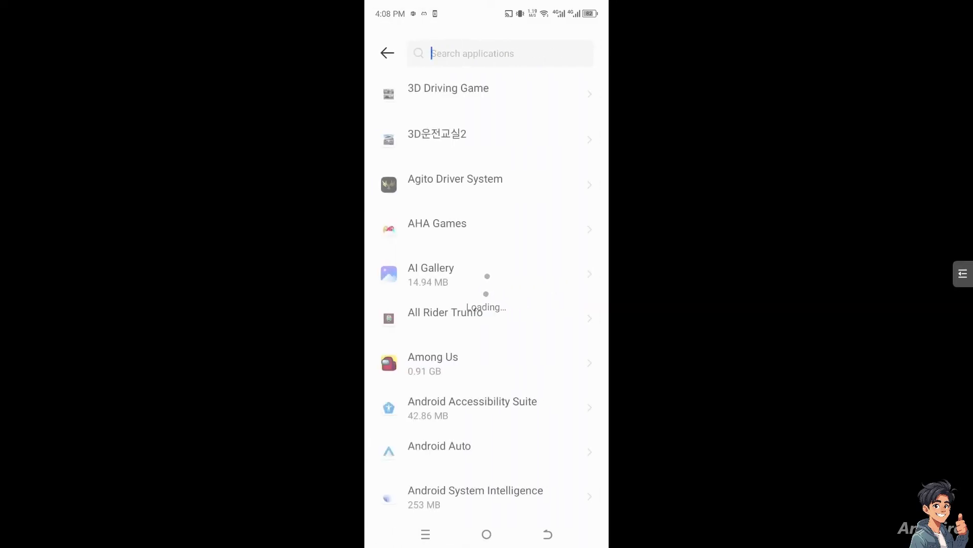
type("twitt")
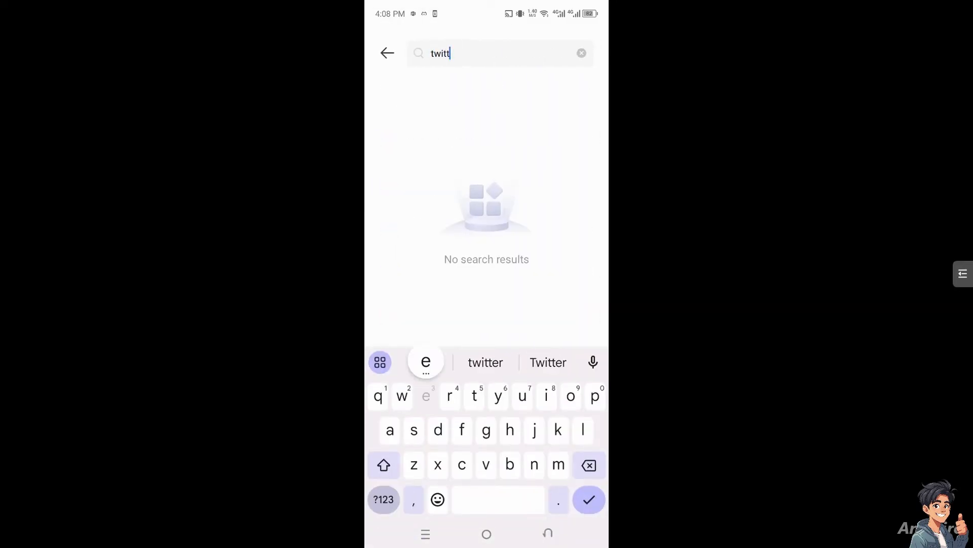
left_click(581, 52)
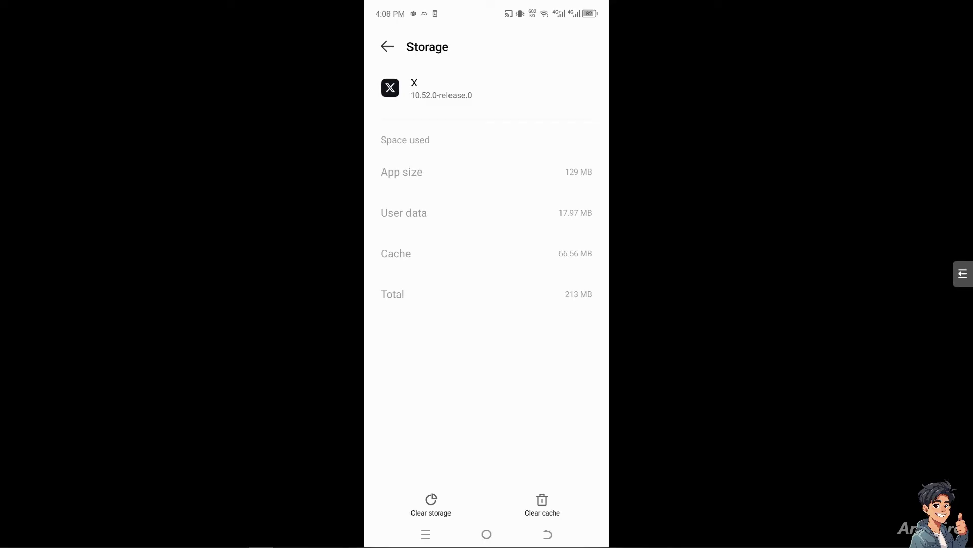
left_click(387, 47)
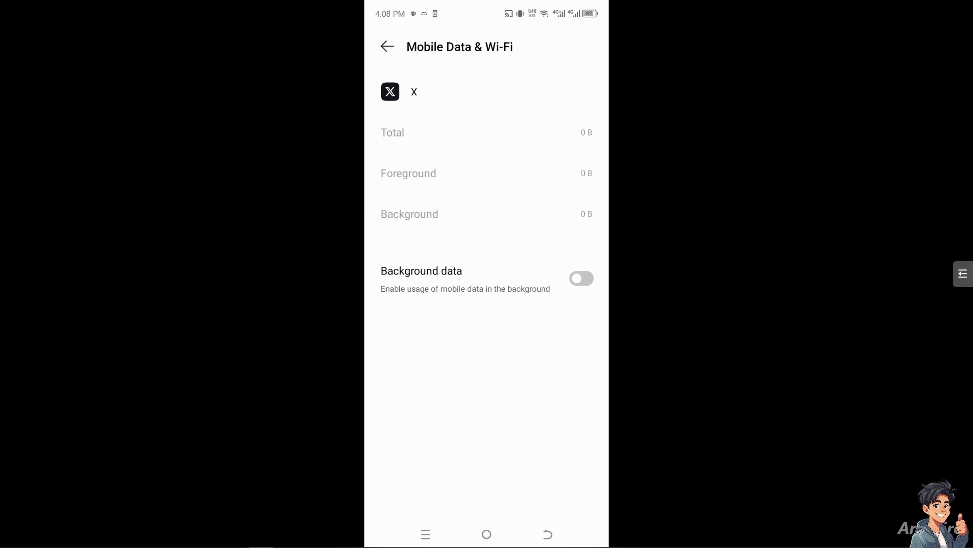
Switch on X's Background data toggle on its Mobile Data & Wi-Fi page
left_click(387, 46)
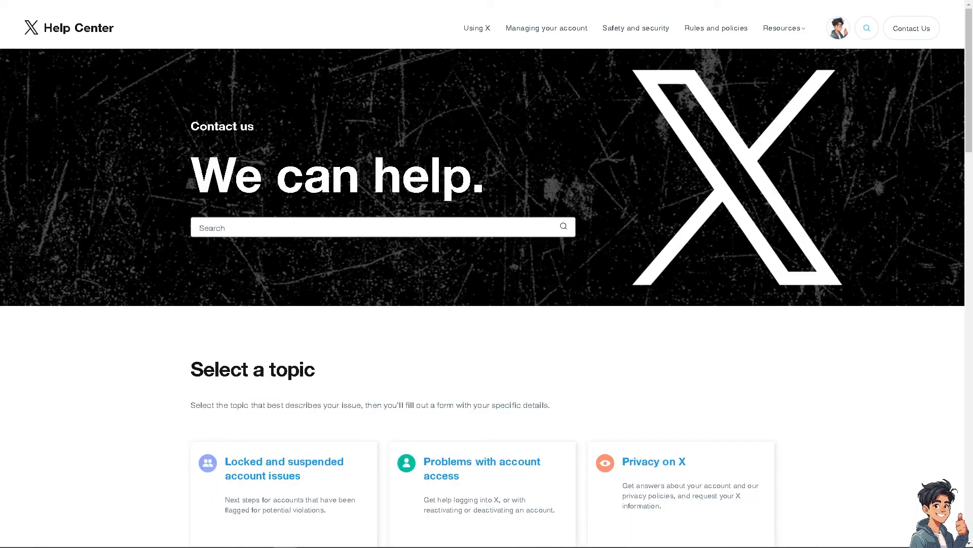
mouse_move(289, 242)
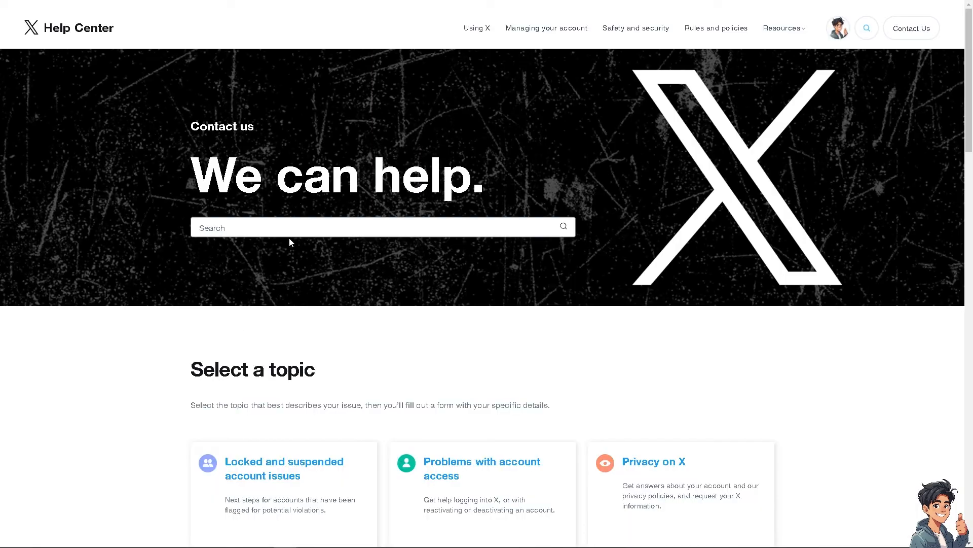
type("How To Fix Twitter You've Exceeded Limit")
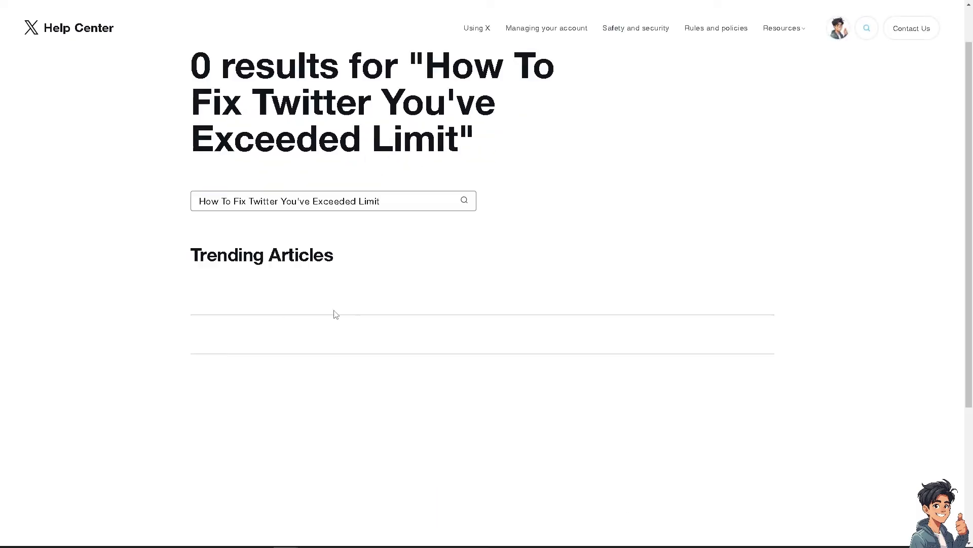
scroll("down", 3)
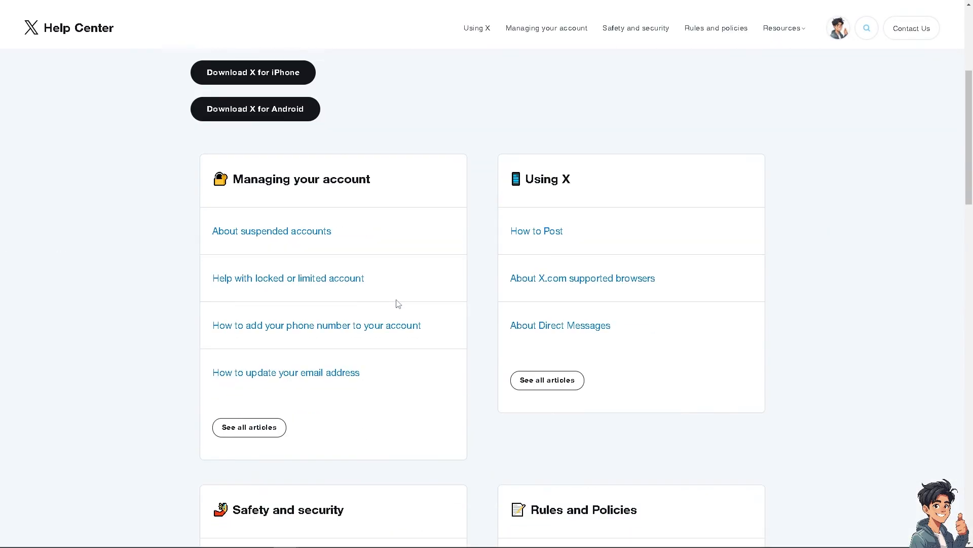
scroll("down", 3)
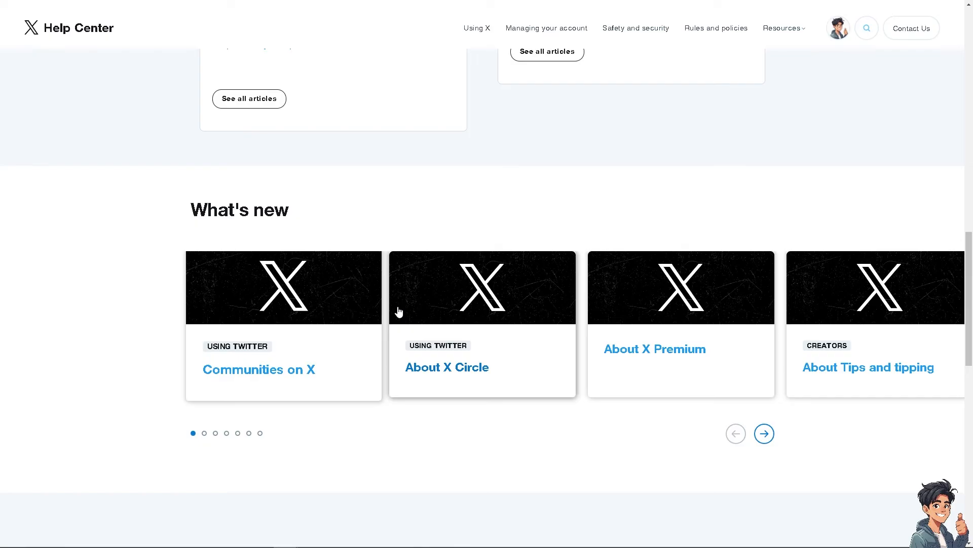
scroll("up", 3)
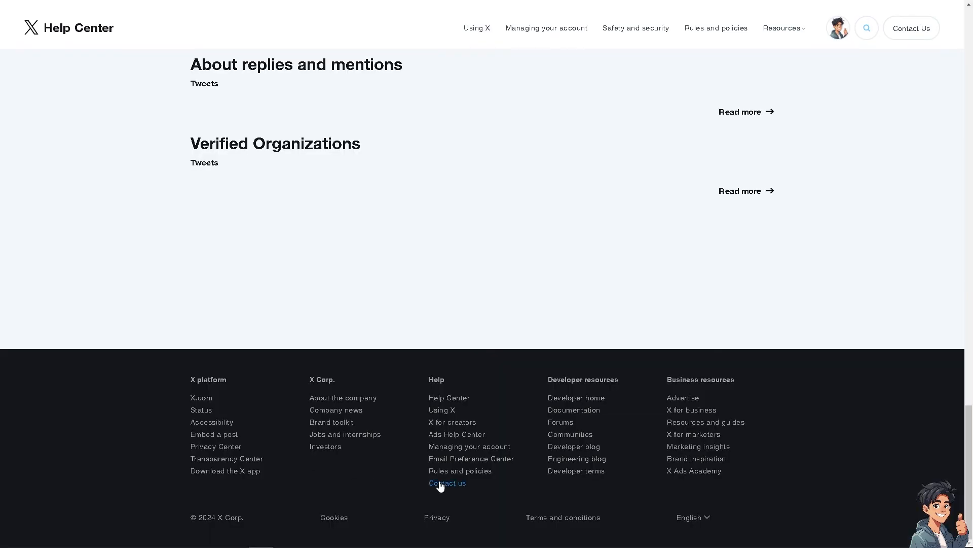
left_click(447, 484)
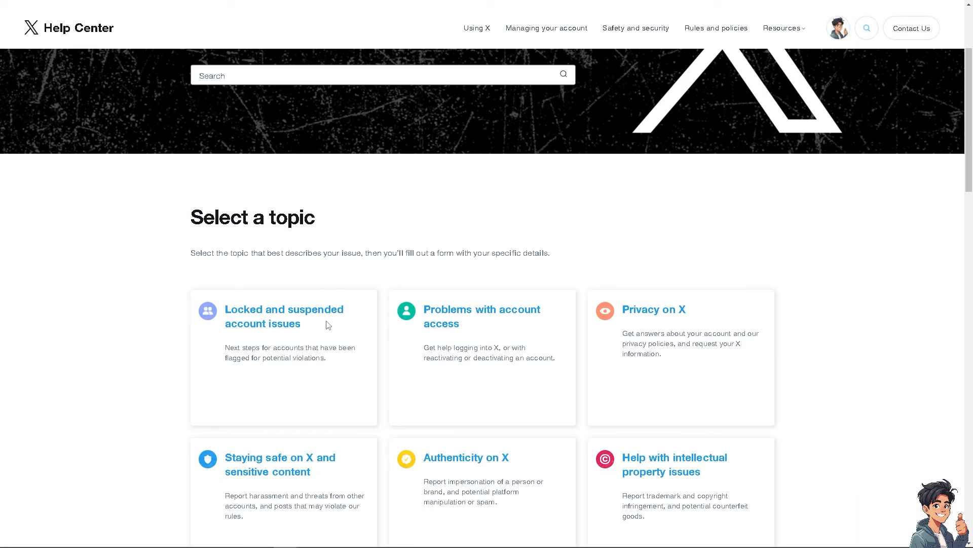
scroll("down", 3)
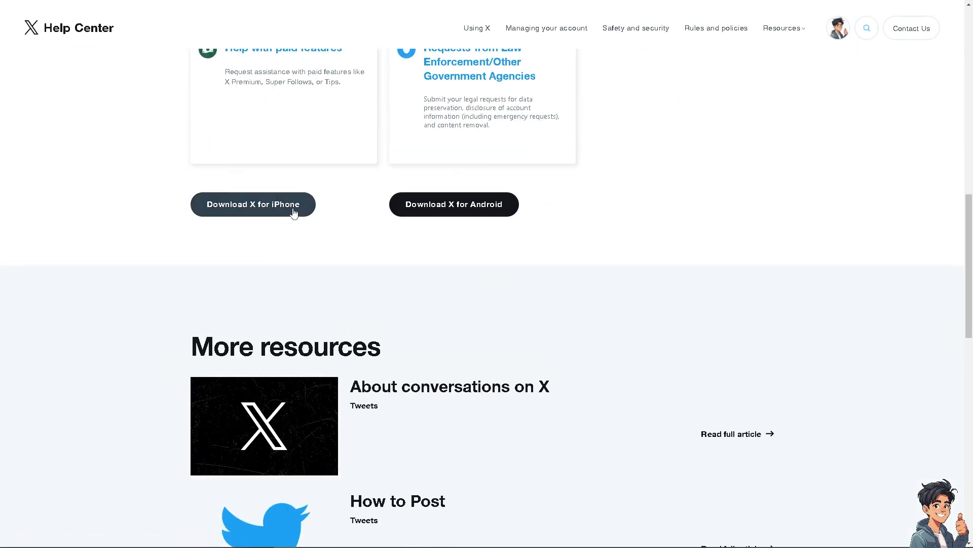
scroll("down", 3)
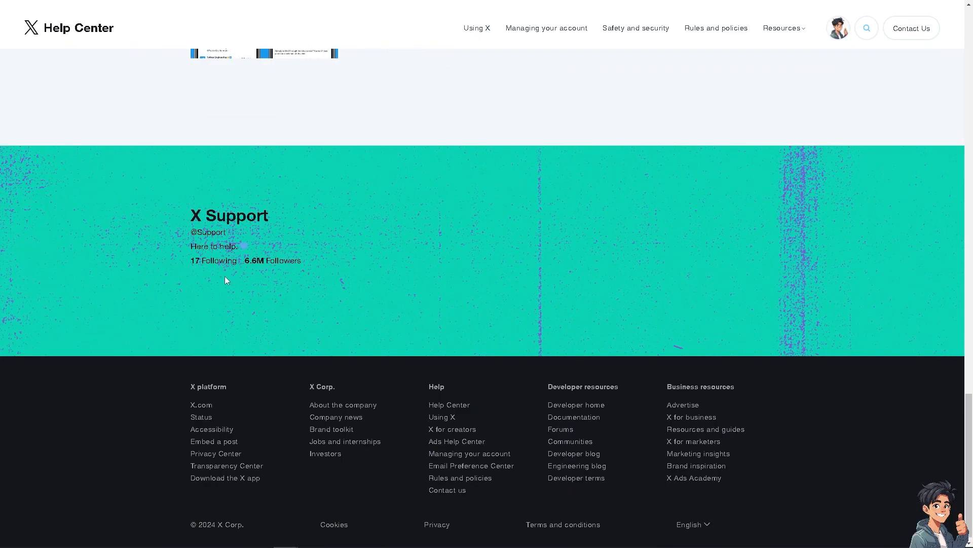
scroll("up", 3)
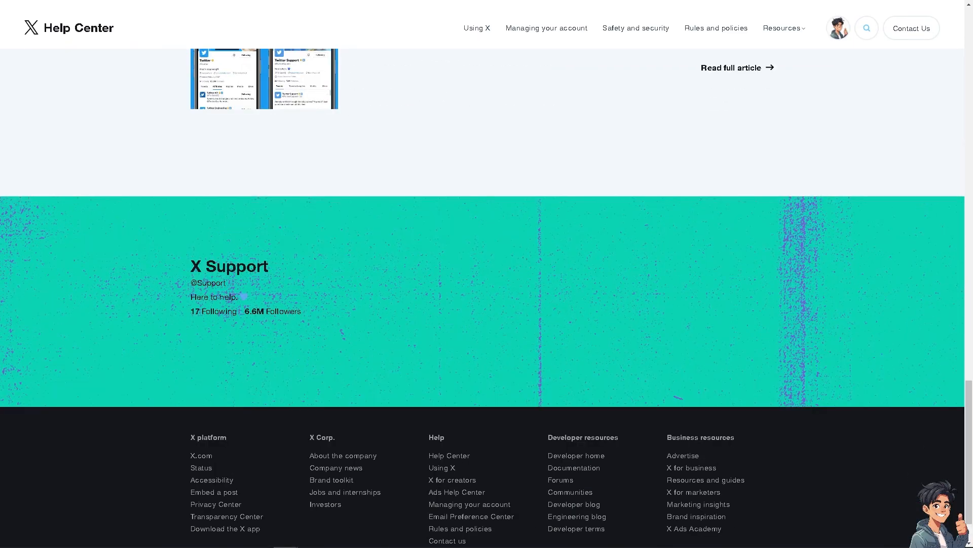